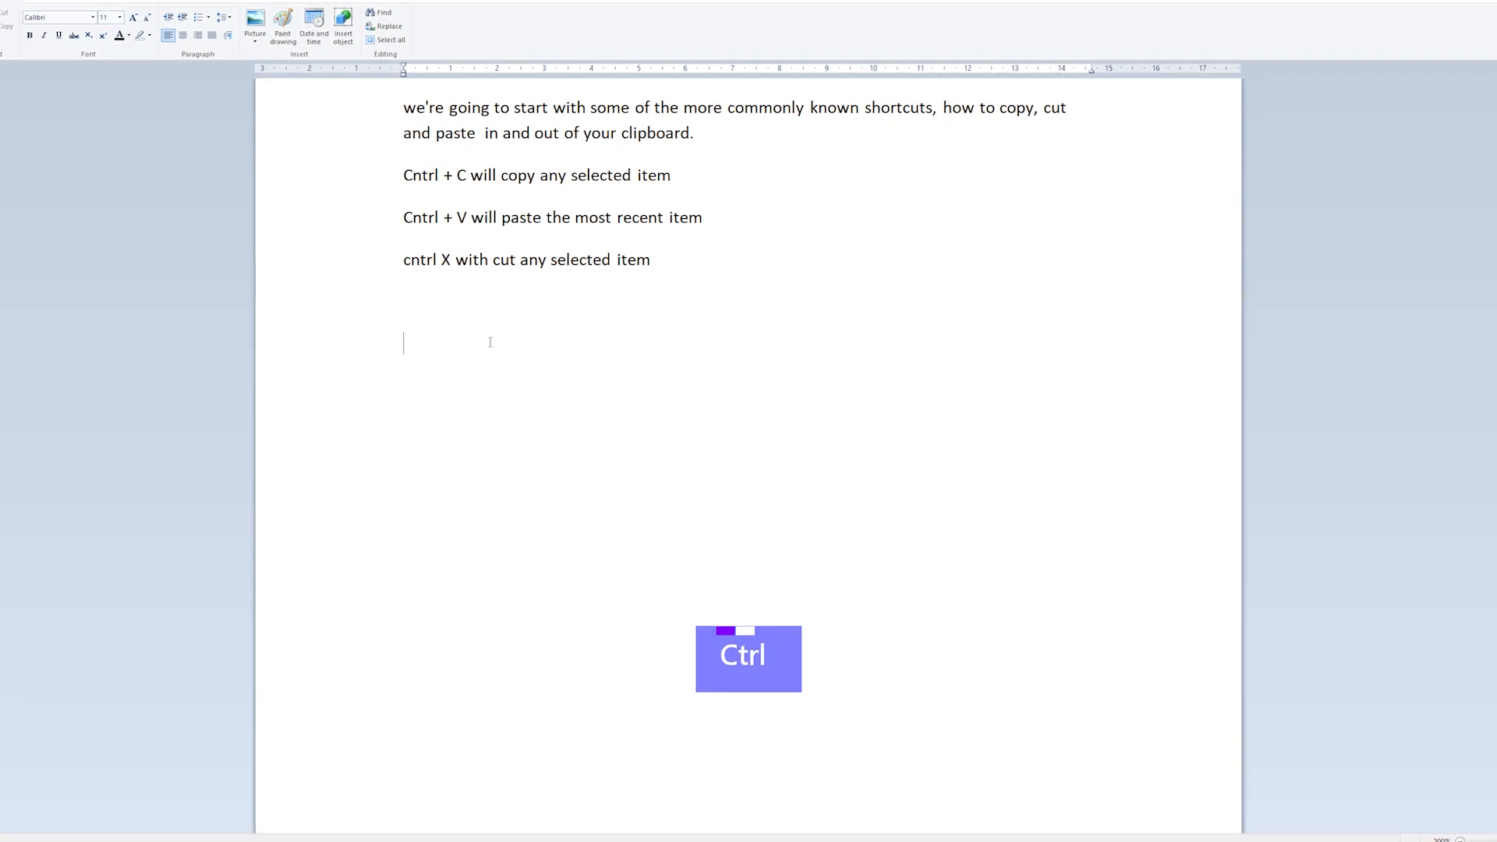
Paste the copied sentence about copying below the shortcut list and select text in the document.
{"action": "key", "text": "ctrl+v"}
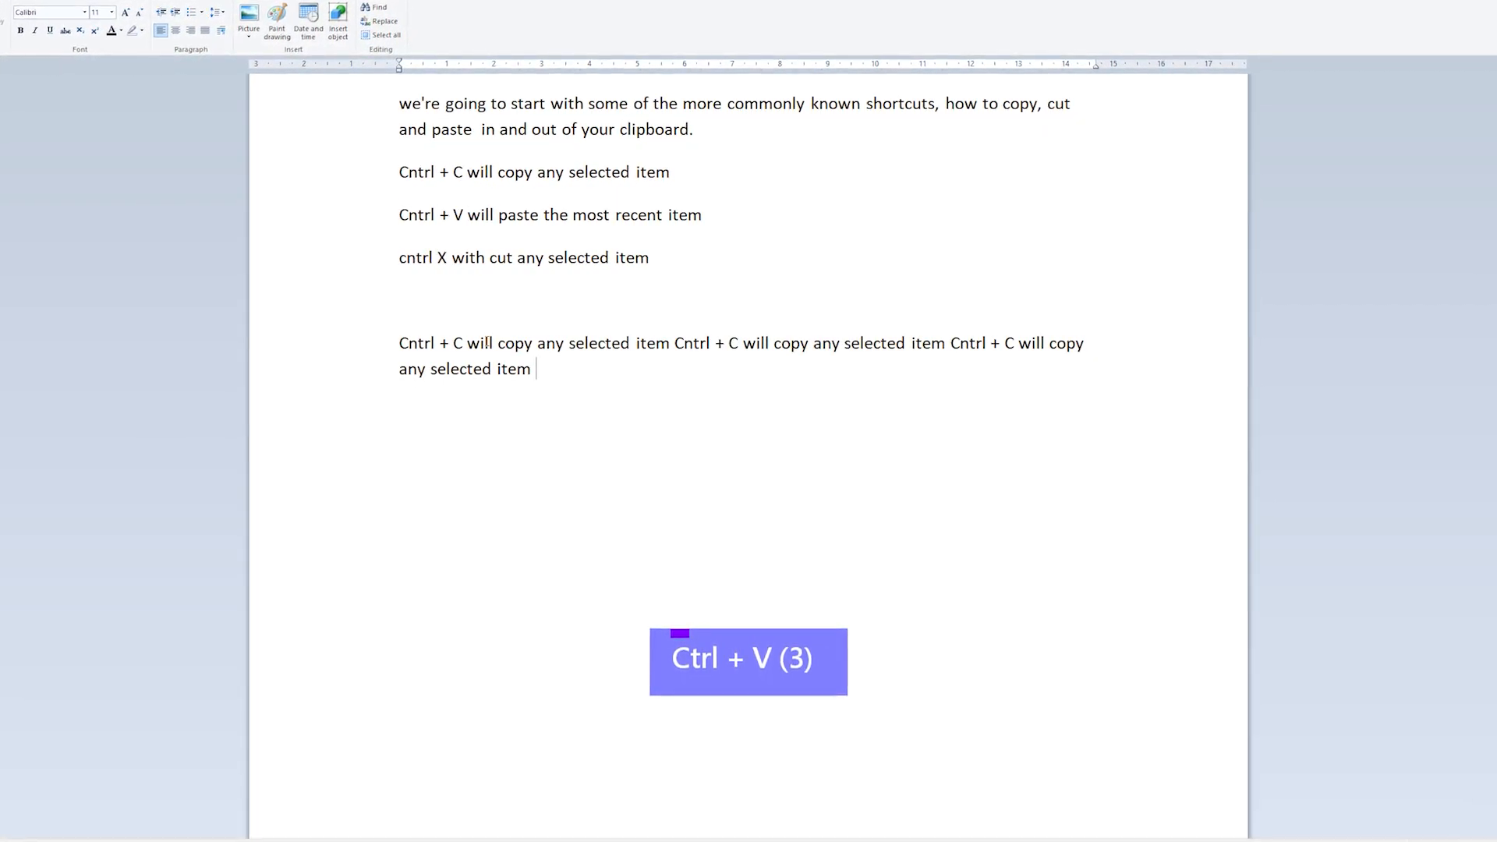
{"action": "left_click_drag", "start_coordinate": [394, 168], "coordinate": [647, 254]}
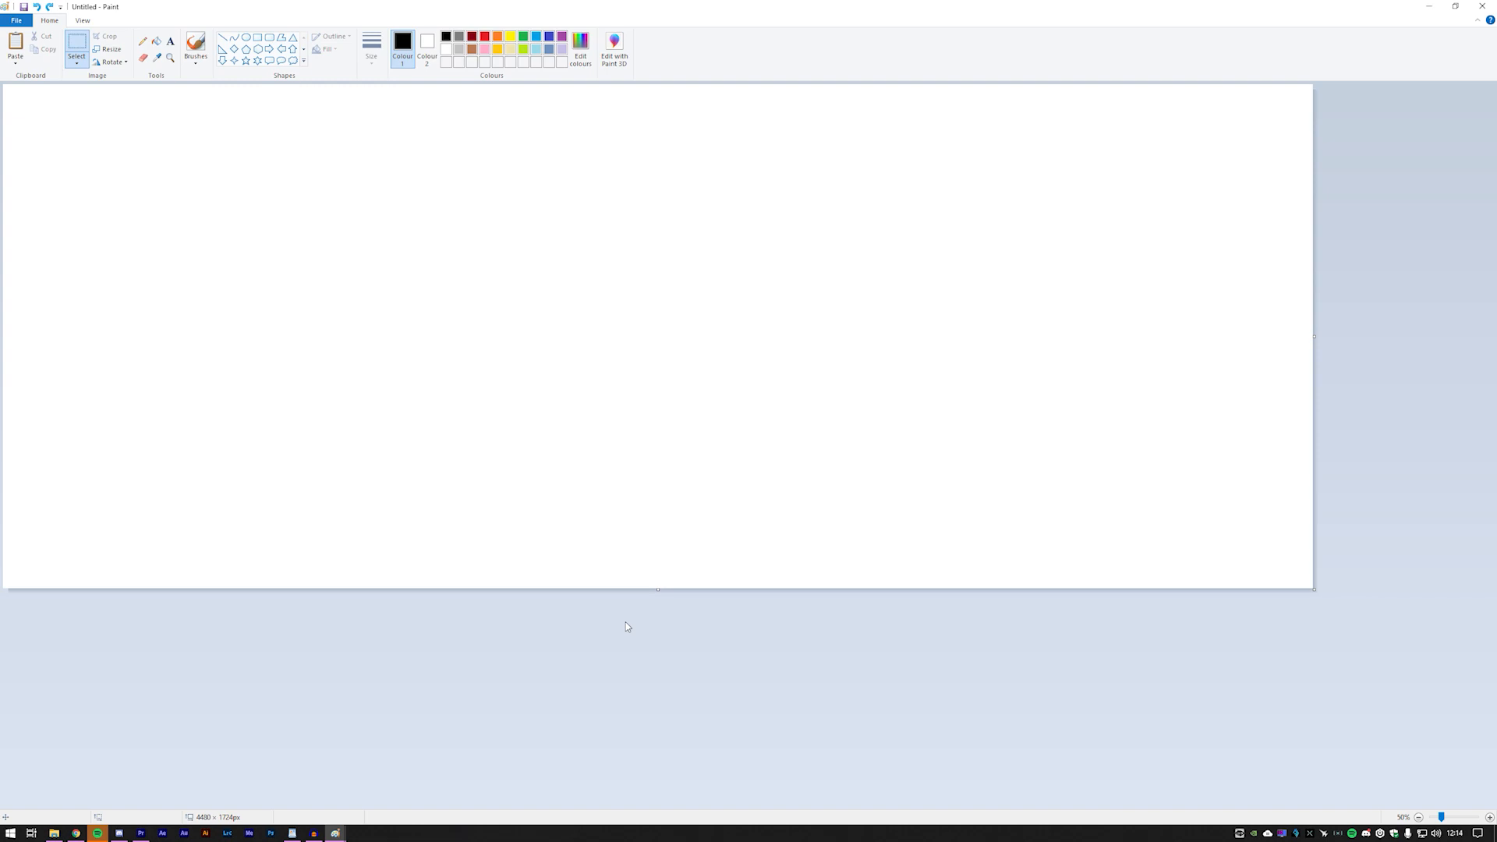
{"action": "key", "text": "ctrl"}
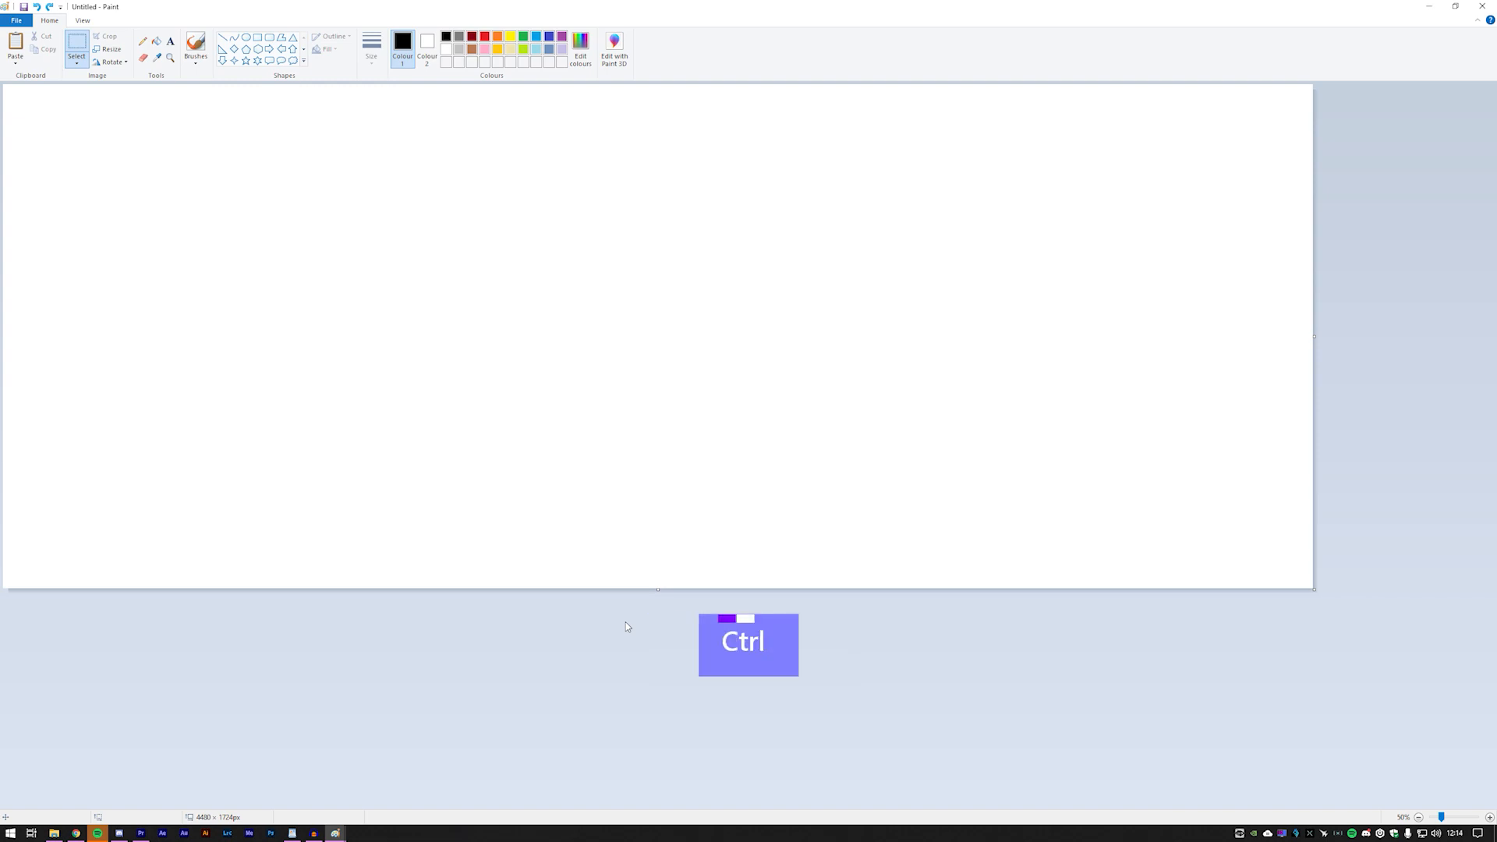
{"action": "key", "text": "ctrl+v"}
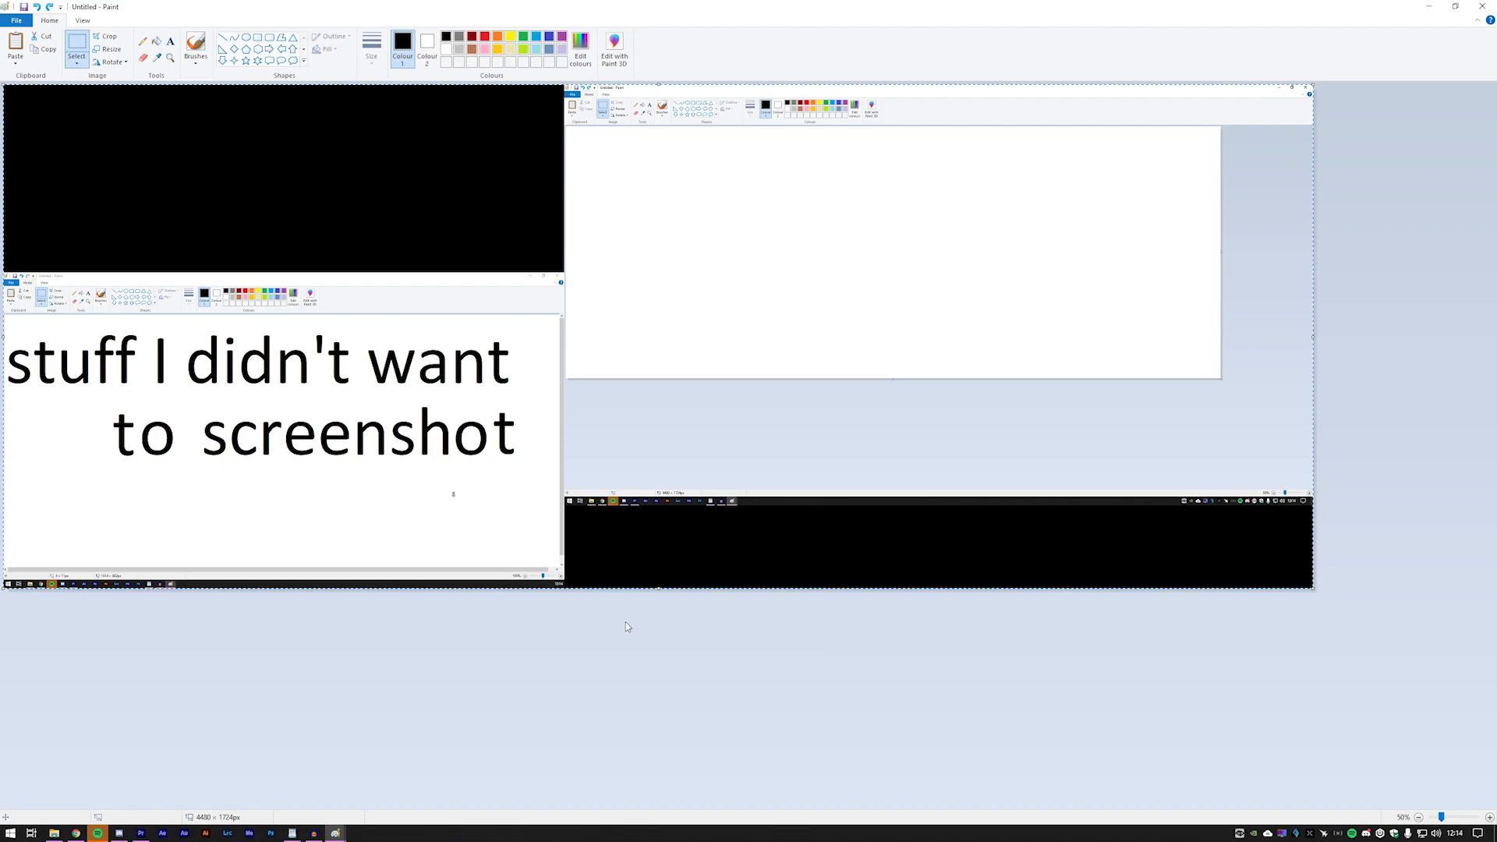
{"action": "key", "text": "ctrl"}
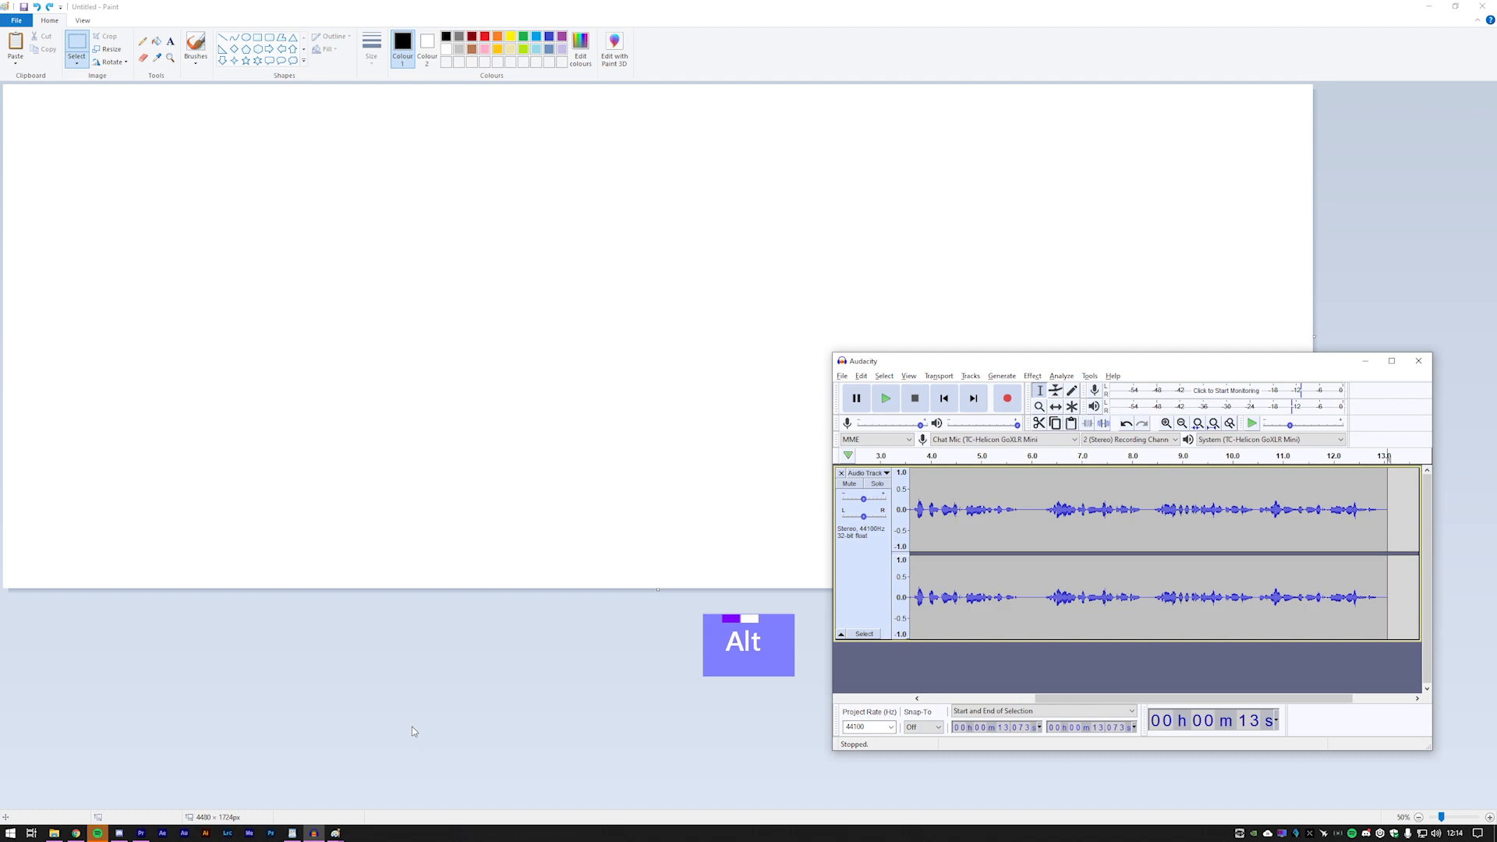
{"action": "key", "text": "alt+printscreen"}
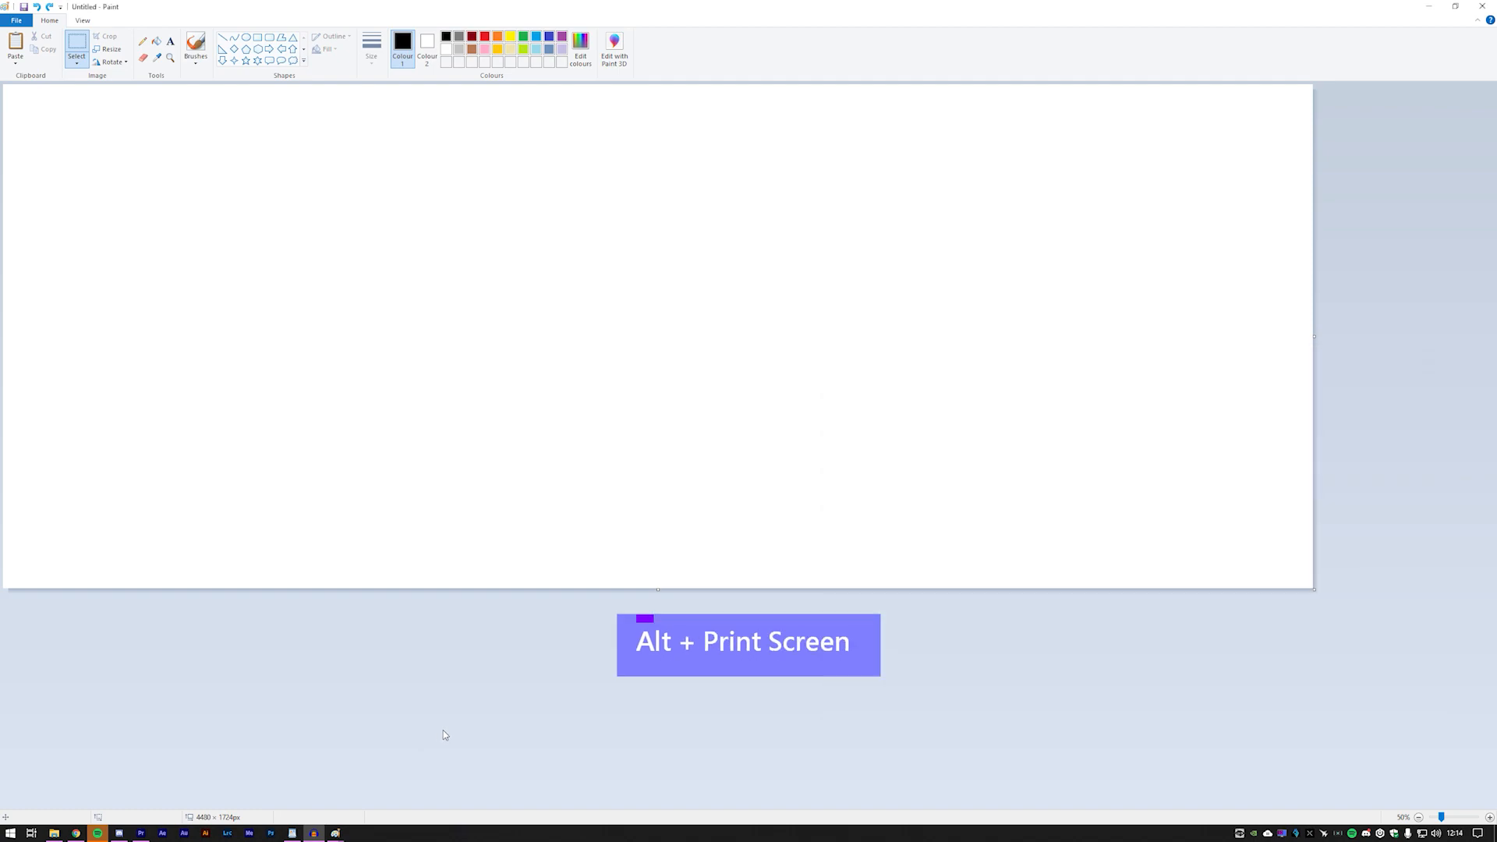
{"action": "key", "text": "ctrl+v"}
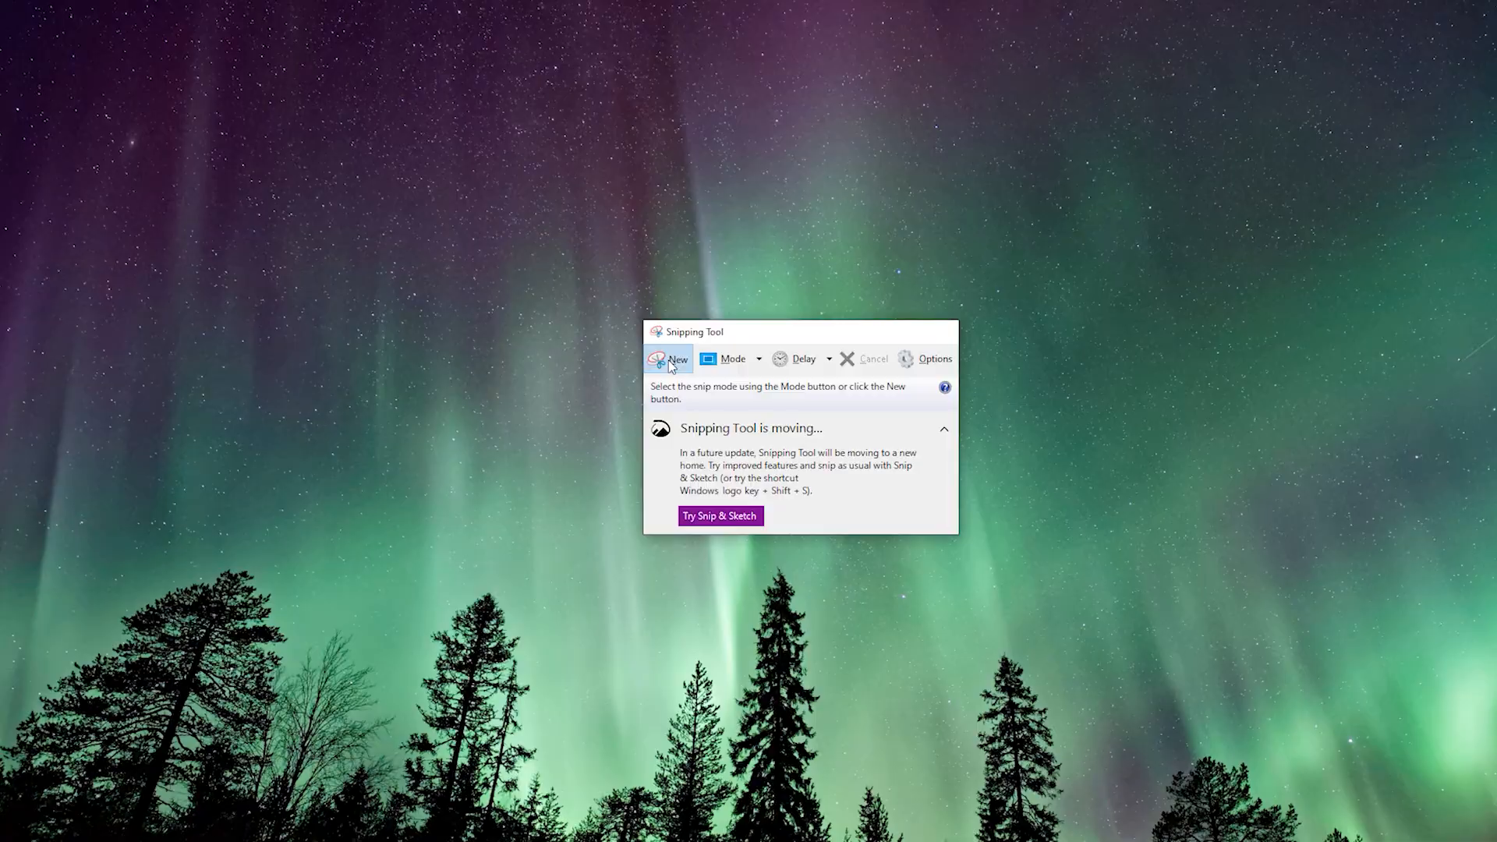
Capture a new snip of the aurora wallpaper, move its window to another display, and start a Win+Shift+S region snip.
{"action": "left_click", "coordinate": [671, 359]}
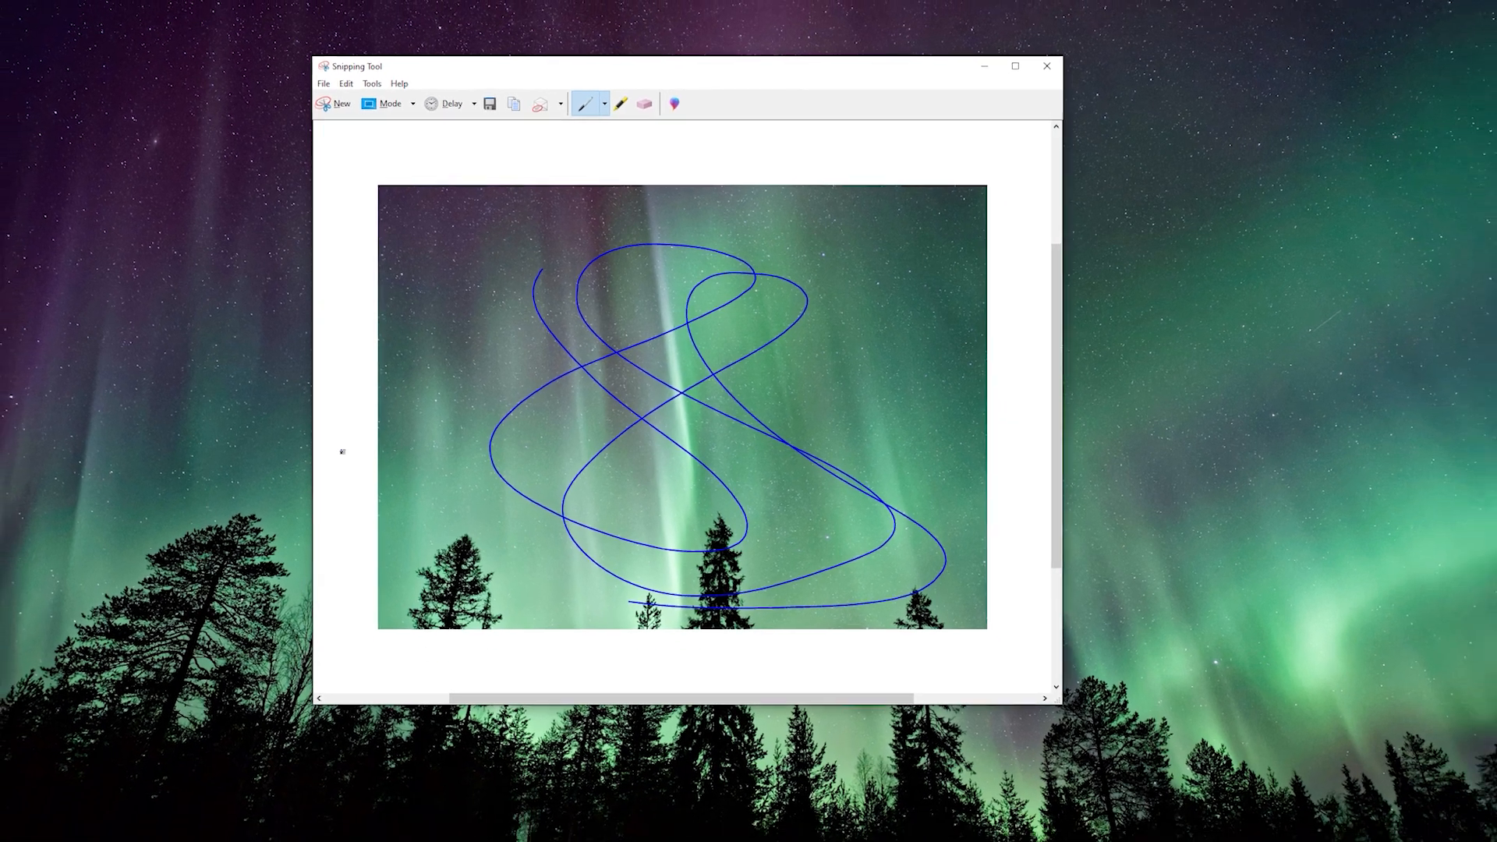
{"action": "key", "text": "shift+win"}
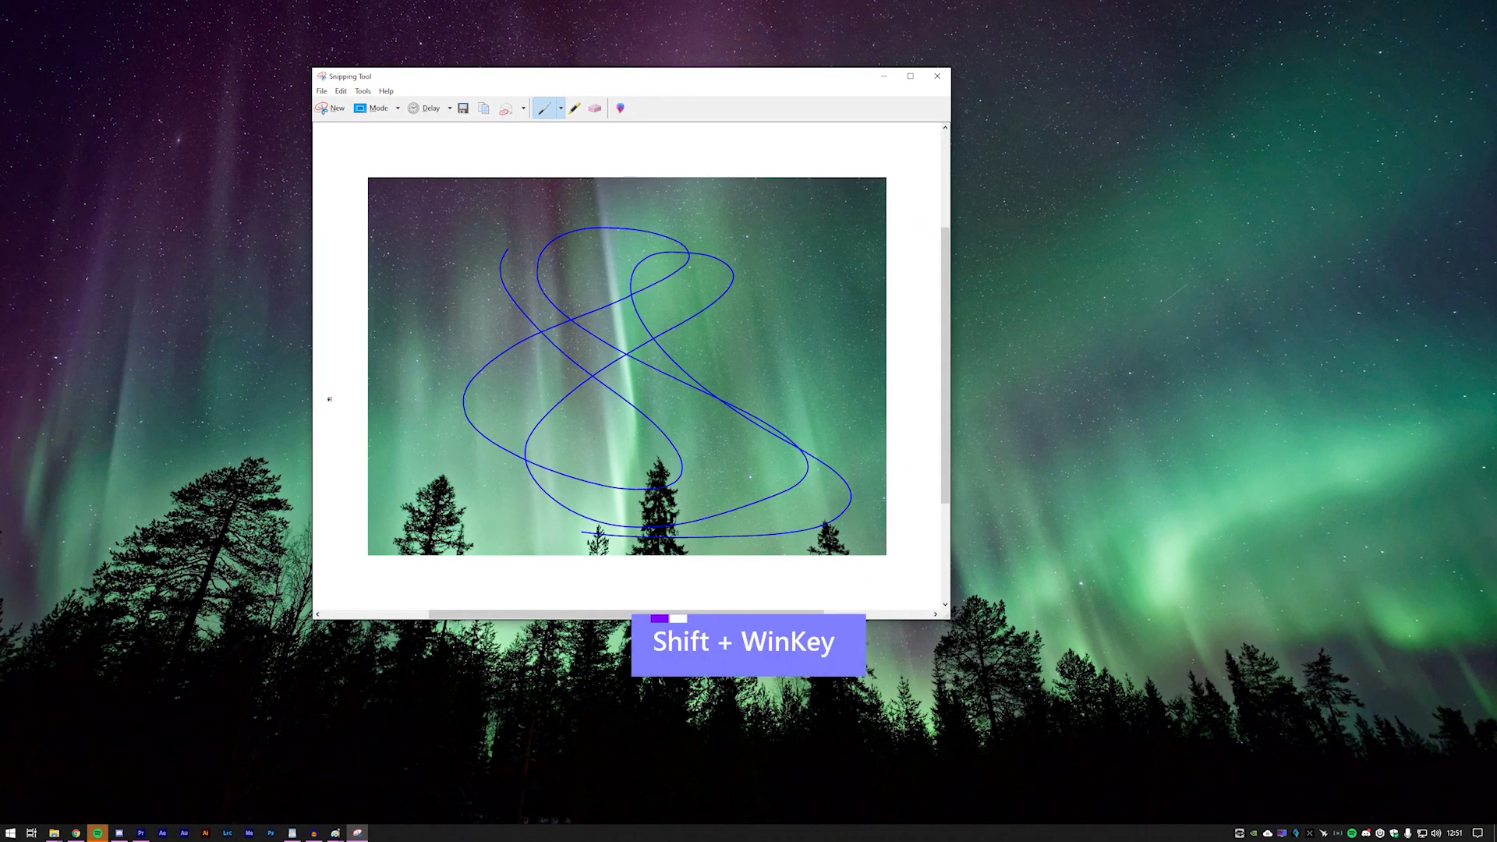
{"action": "key", "text": "shift+win+s"}
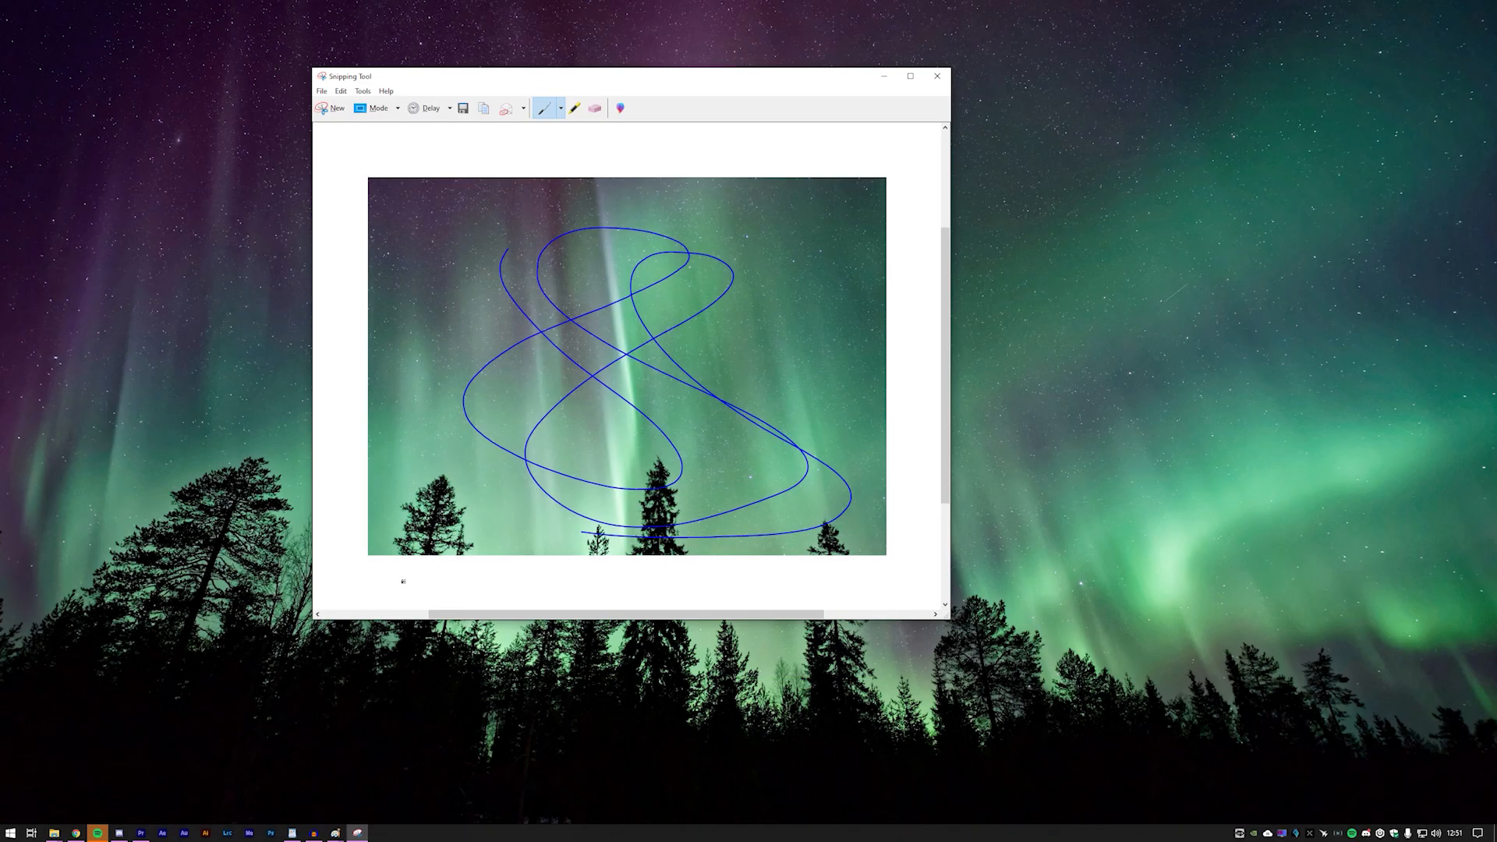
{"action": "key", "text": "Shift+Win+s"}
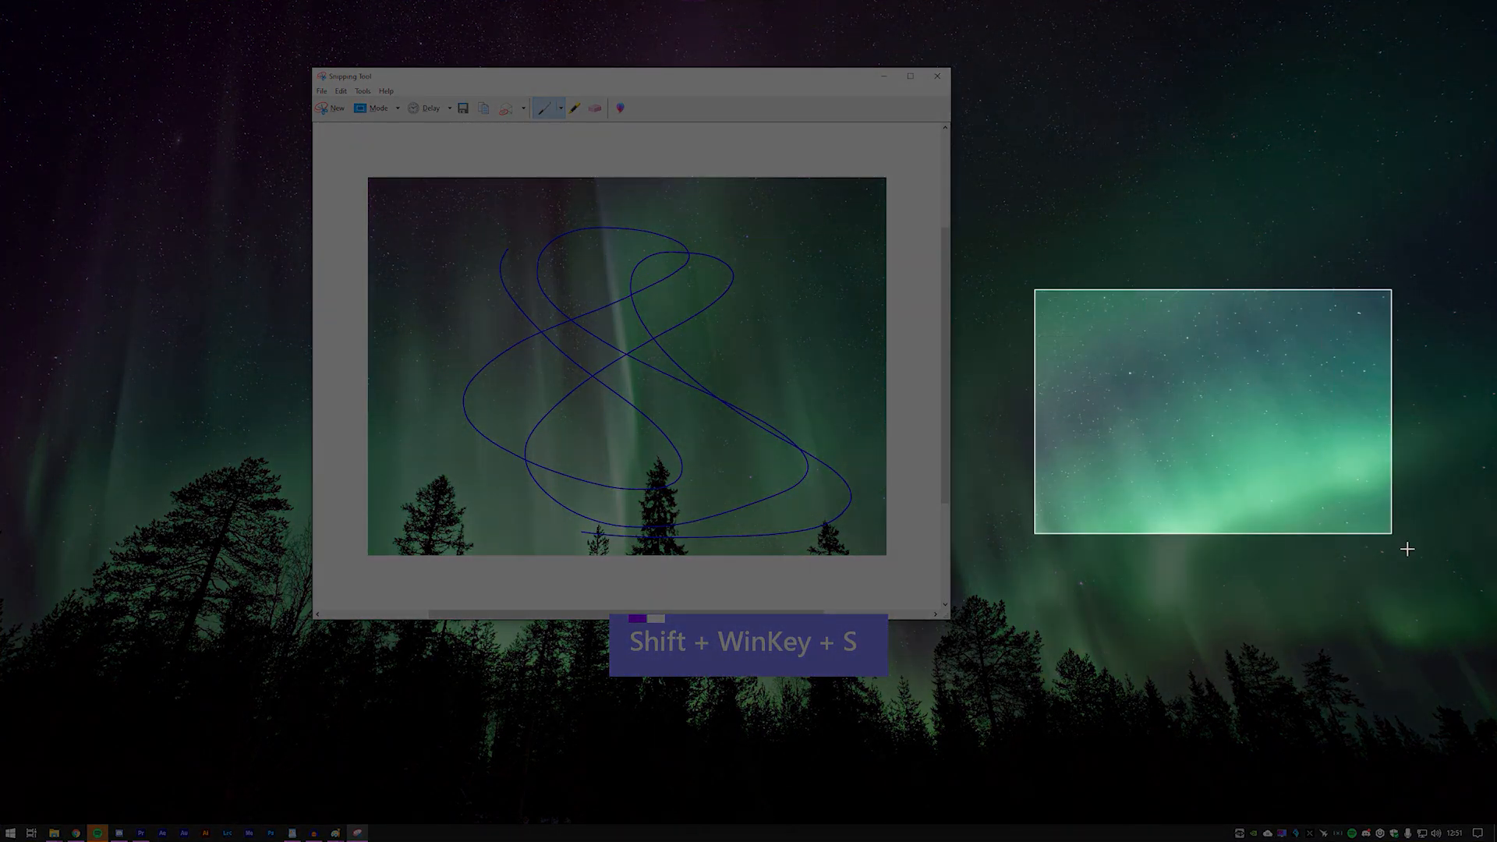
Search 'pa' in Start to bring up Paint.
{"action": "type", "text": "pa"}
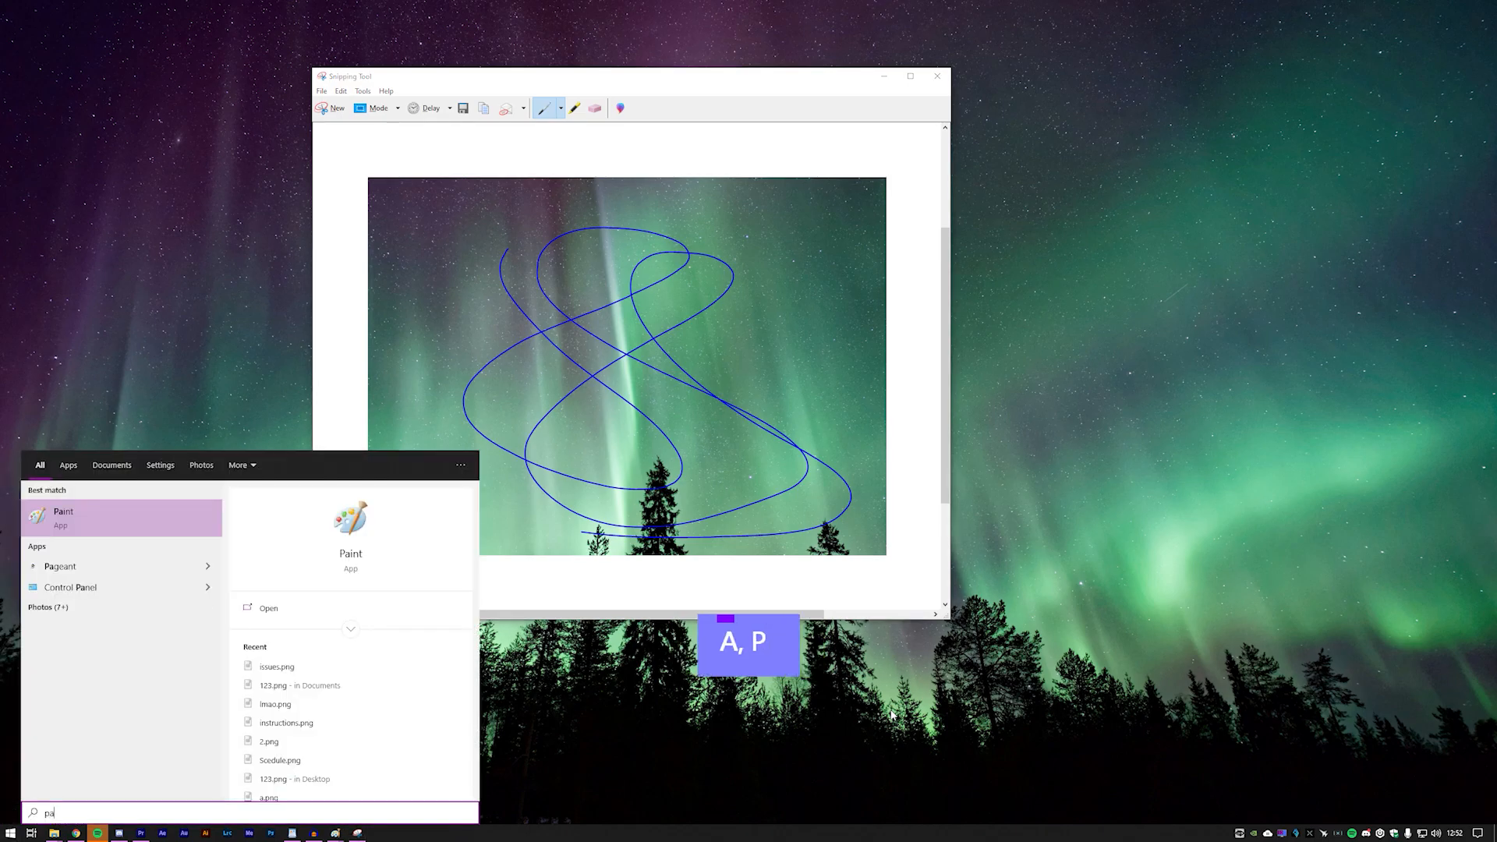
{"action": "key", "text": "ctrl+v"}
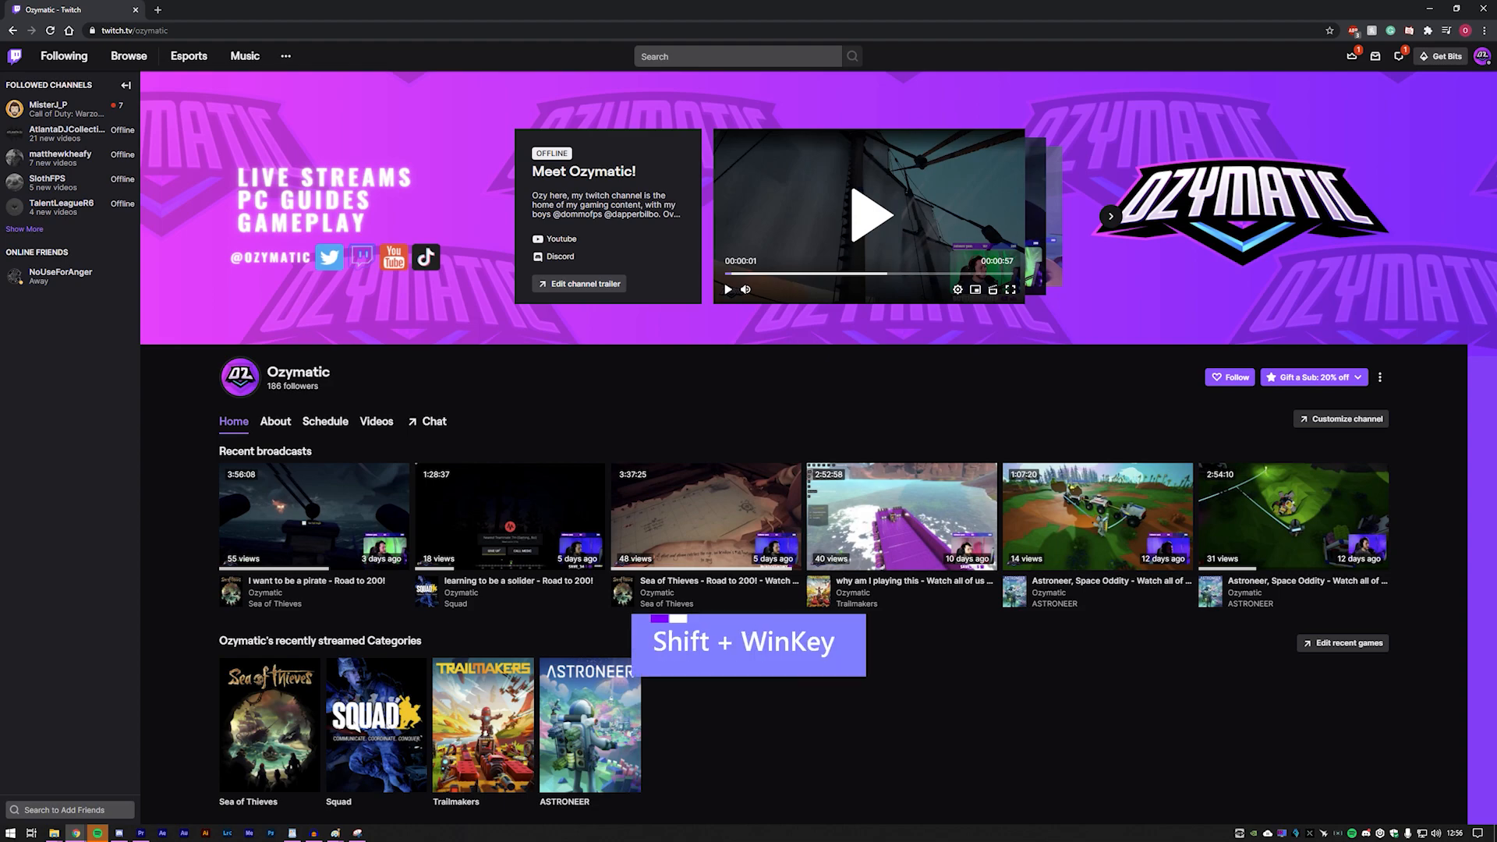
Move the Twitch browser window to the left display with Win+Shift+Left.
{"action": "key", "text": "shift+win+left"}
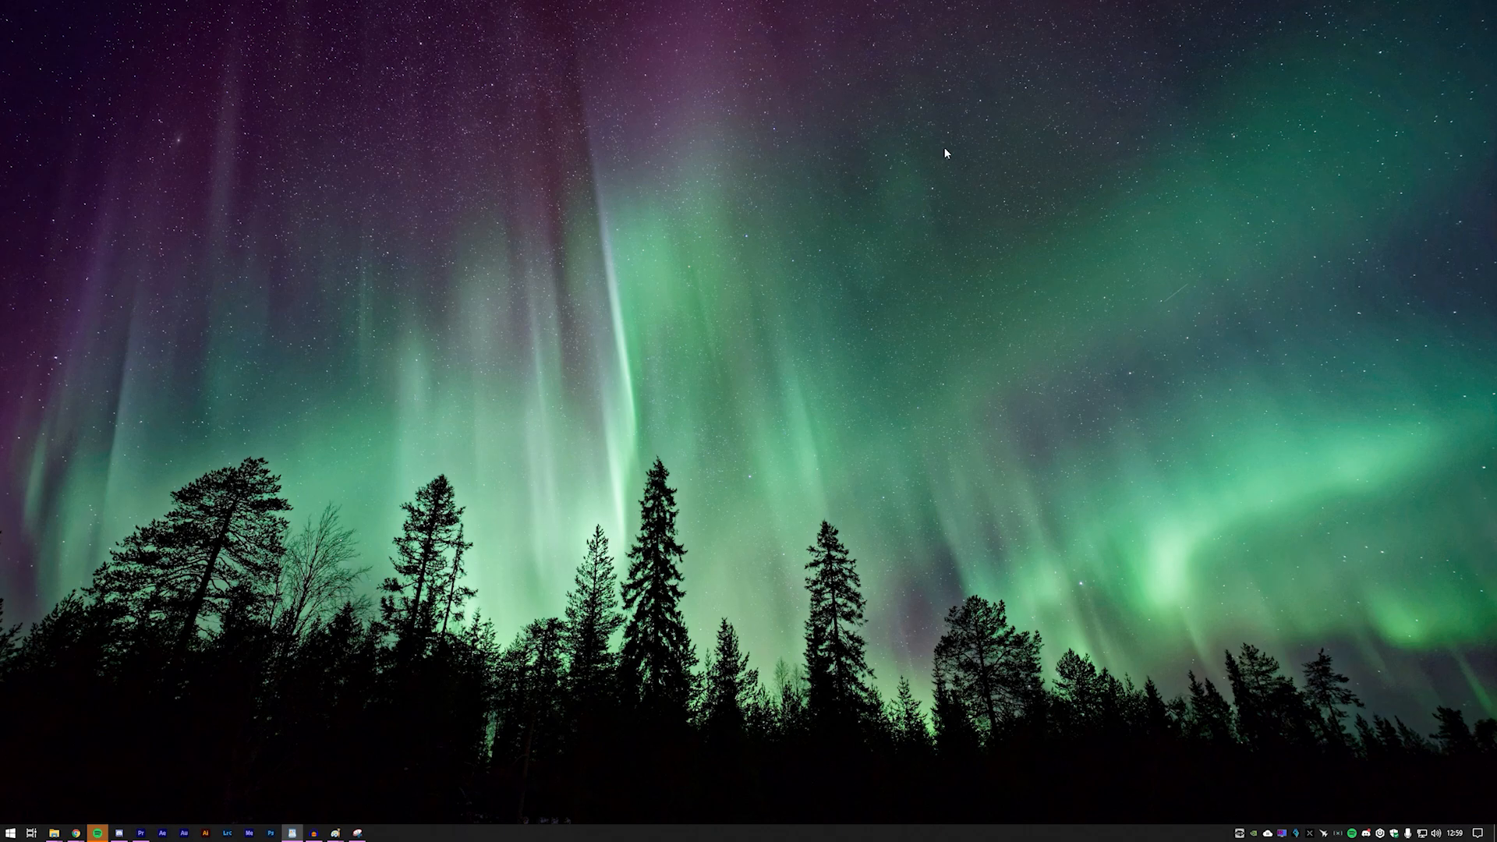
Bring up the desktop overview and switch to another virtual desktop from its thumbnail.
{"action": "key", "text": "alt+tab"}
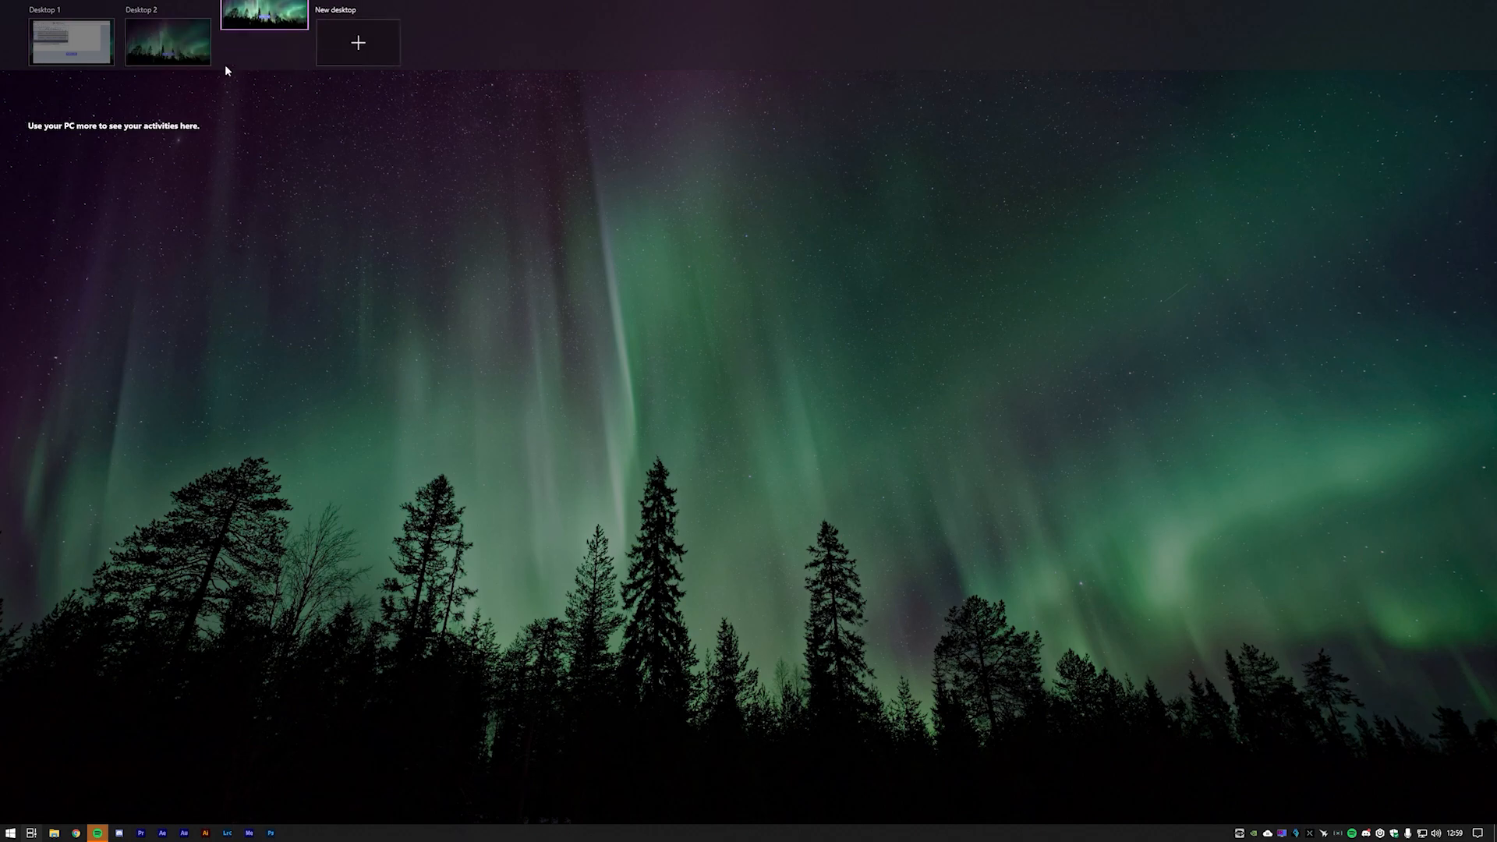
{"action": "left_click", "coordinate": [358, 42]}
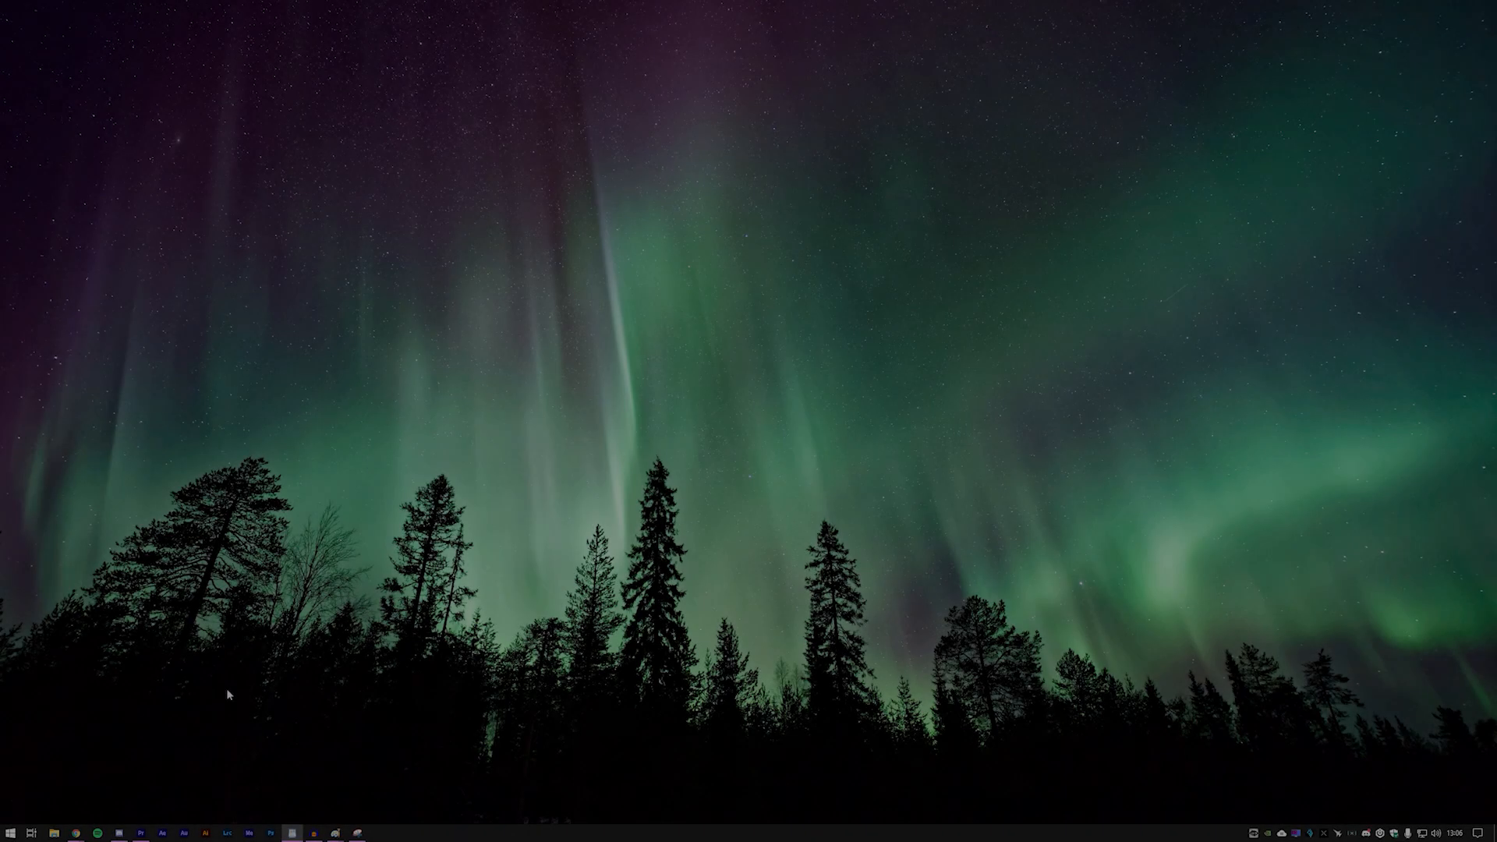
{"action": "mouse_move", "coordinate": [189, 776]}
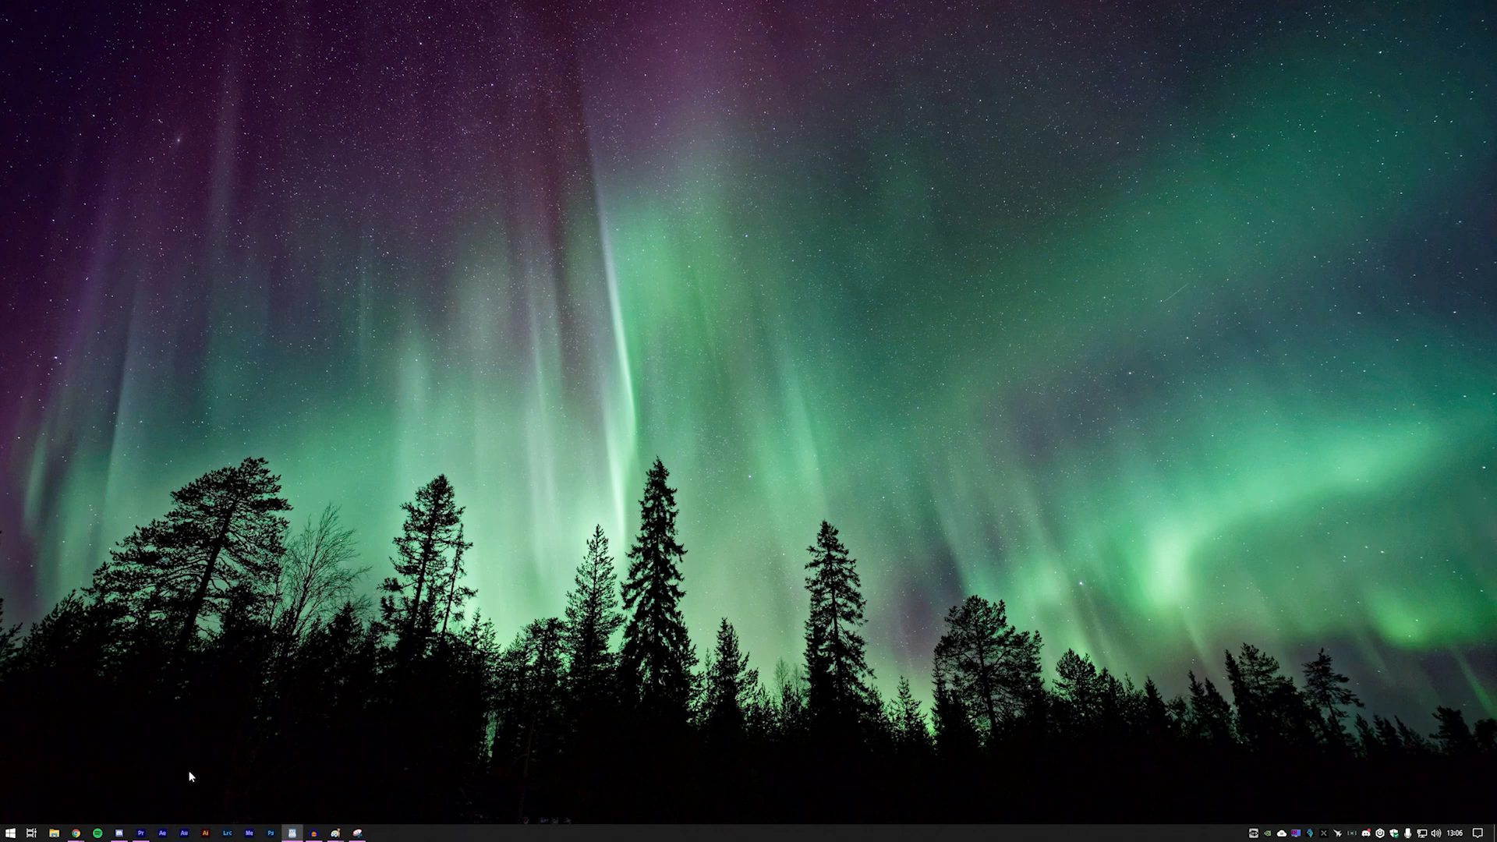
{"action": "mouse_move", "coordinate": [98, 805]}
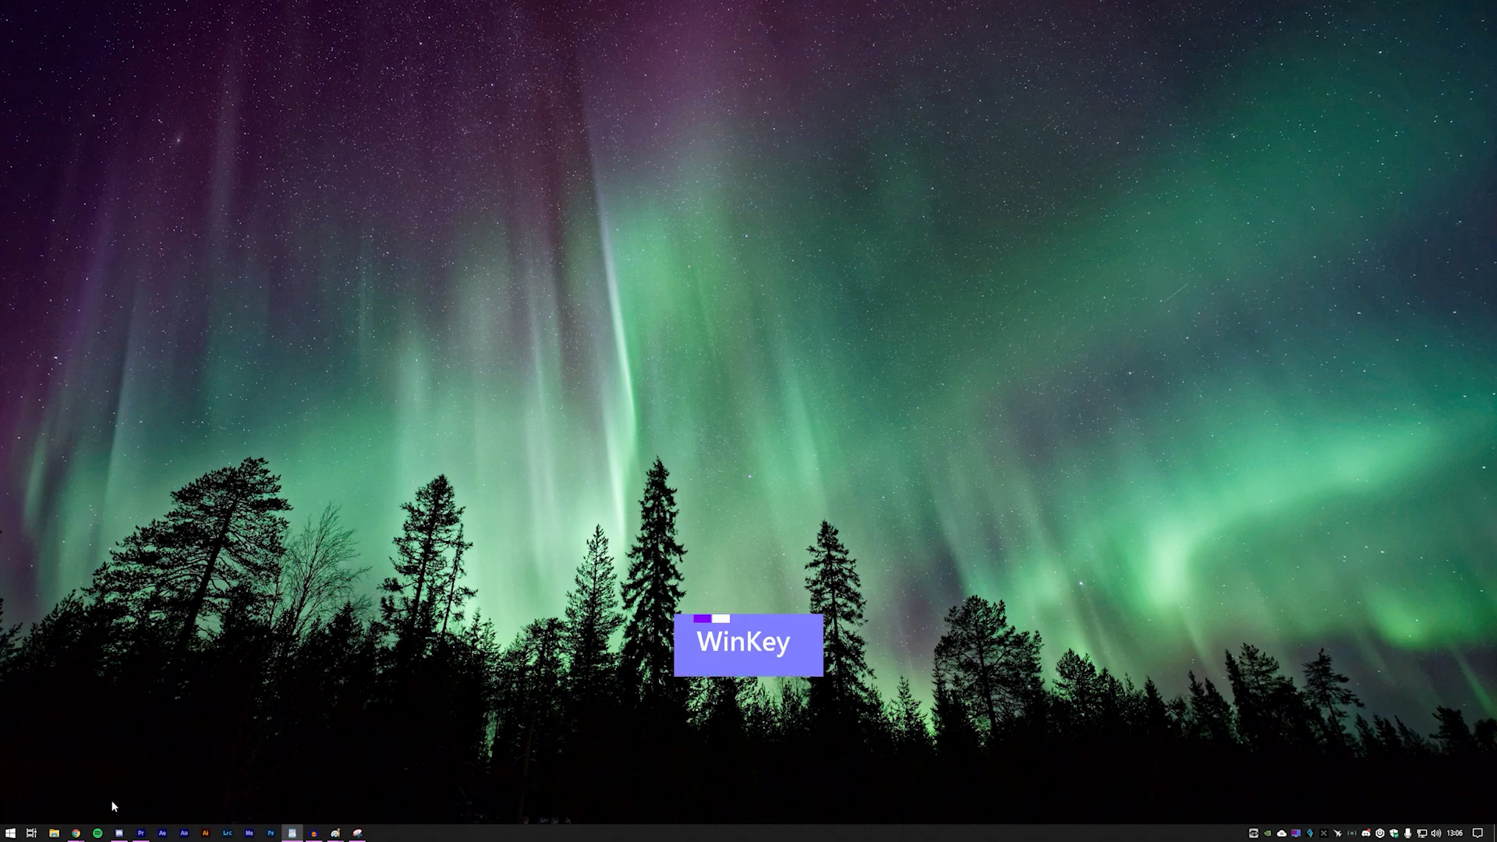
{"action": "left_click", "coordinate": [97, 833]}
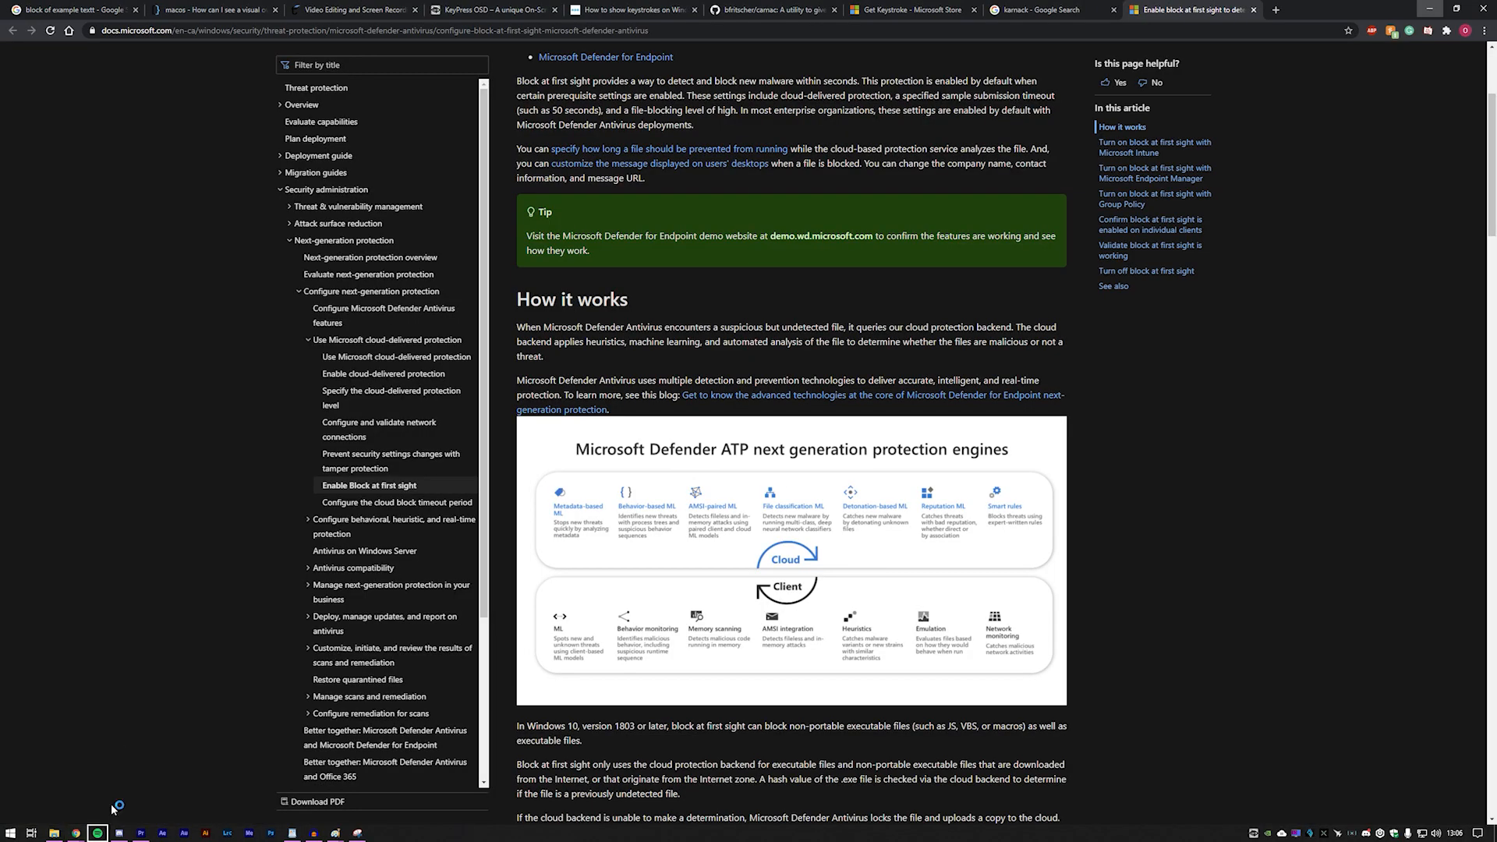
{"action": "left_click", "coordinate": [141, 833]}
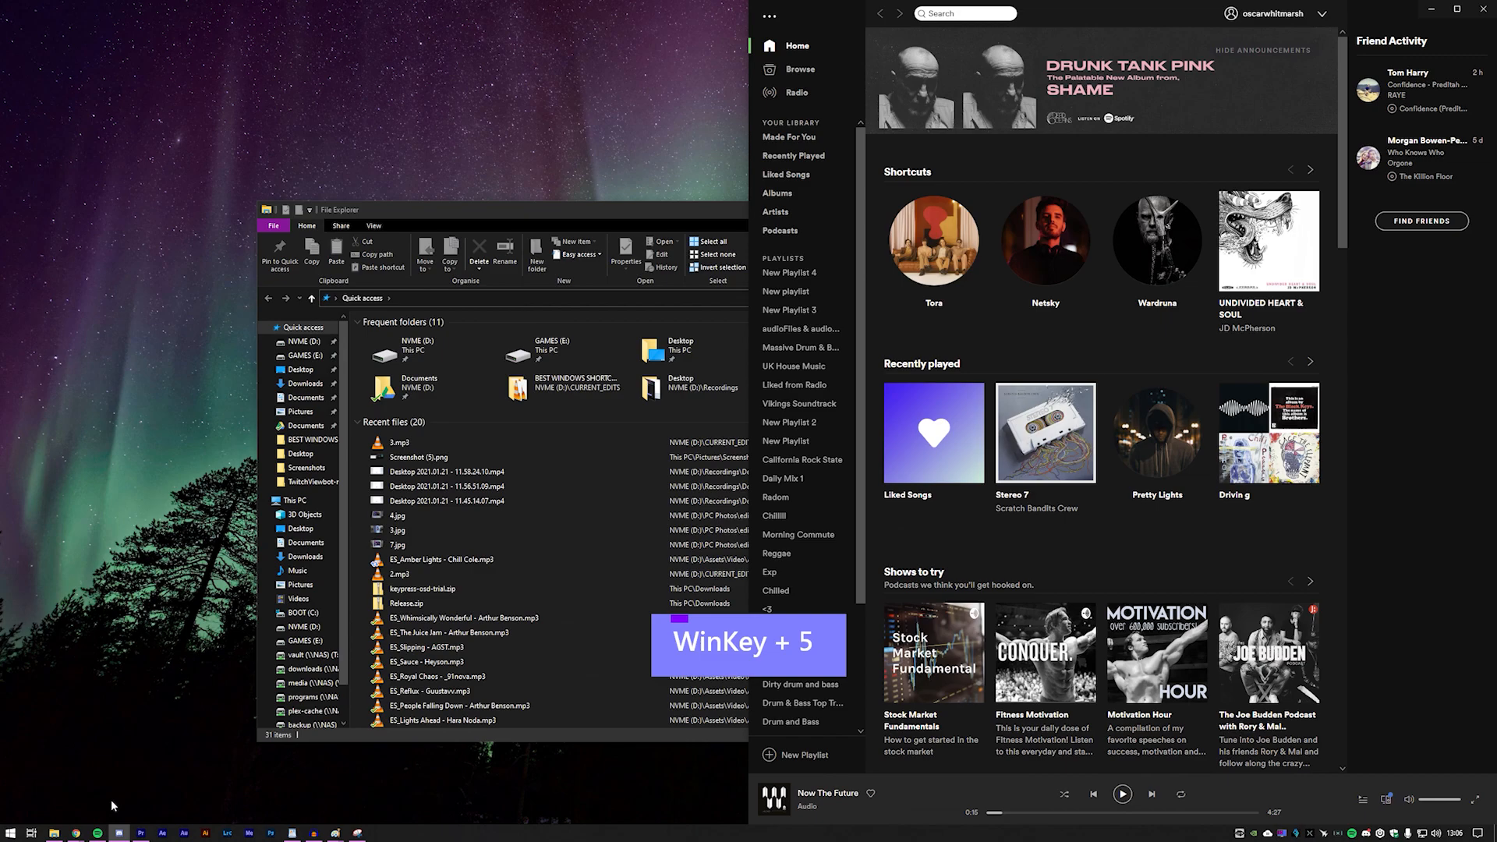
{"action": "key", "text": "Win+D"}
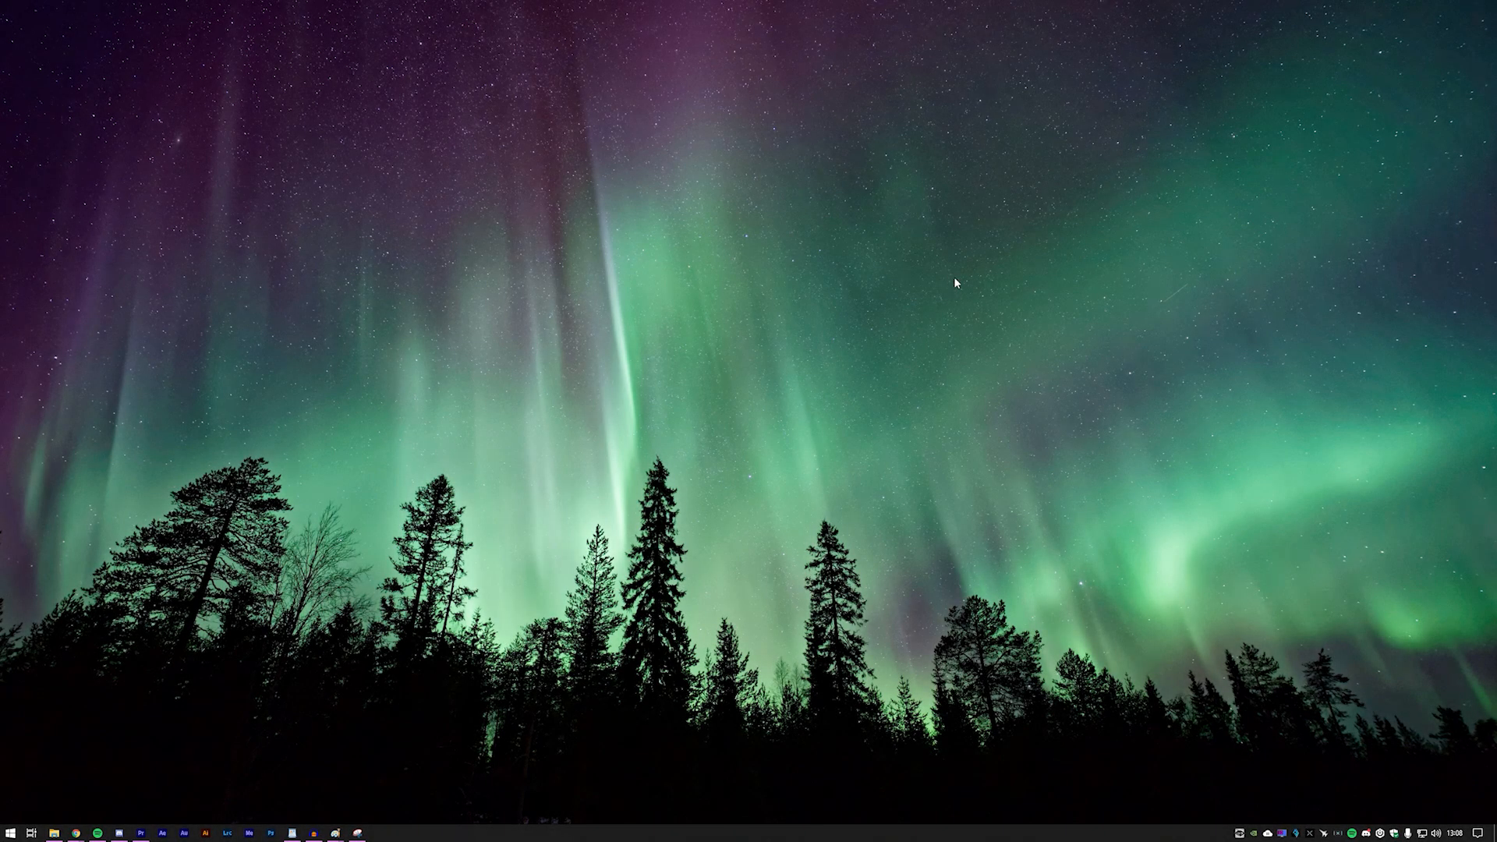